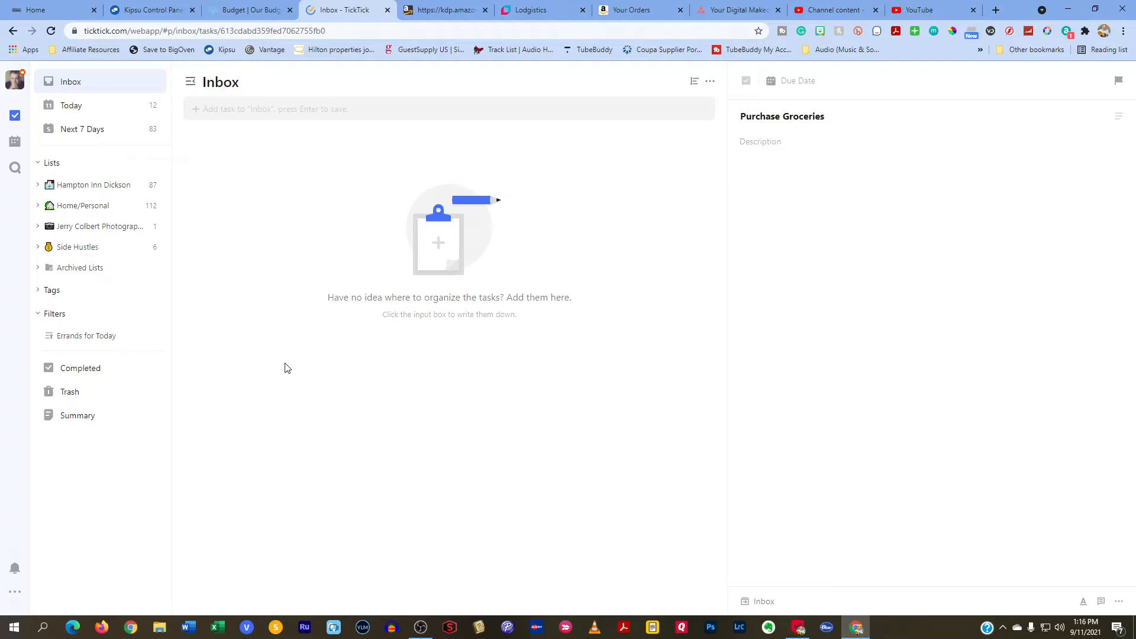
Add a task named 'Purchase Groceries' to the TickTick Inbox.
click(760, 141)
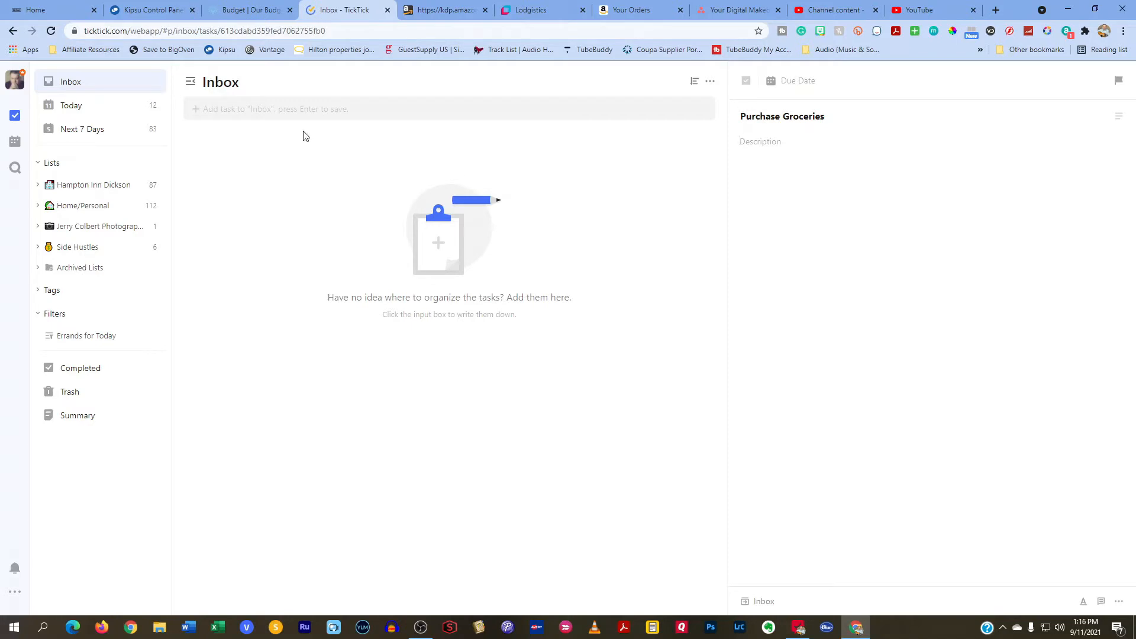
click(301, 109)
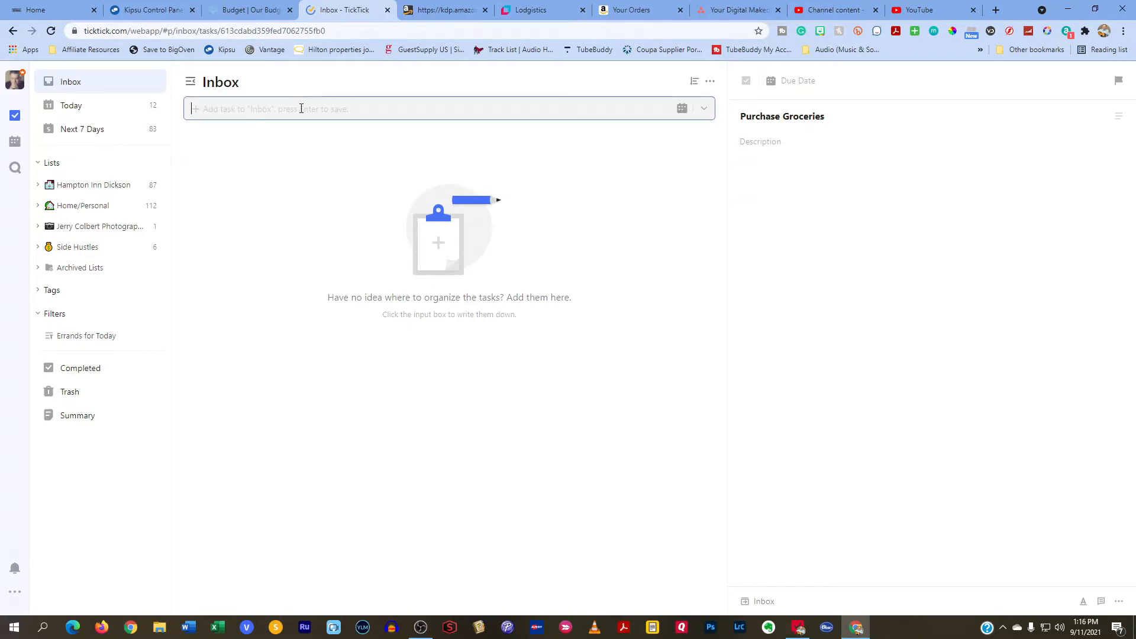
text(Purchase Gr)
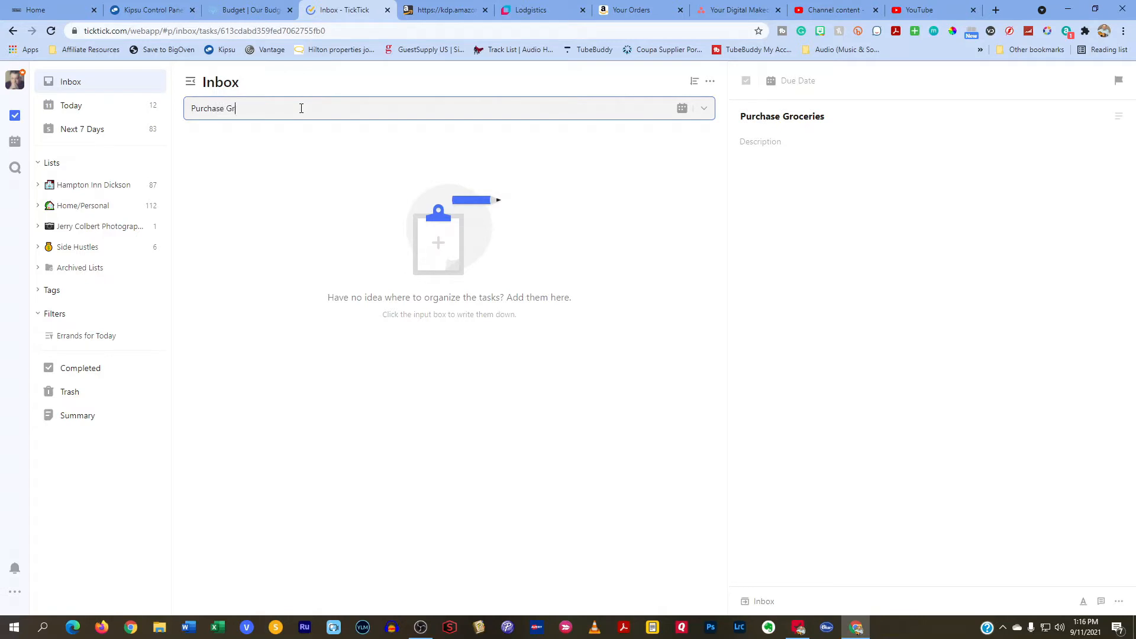
text(oceries)
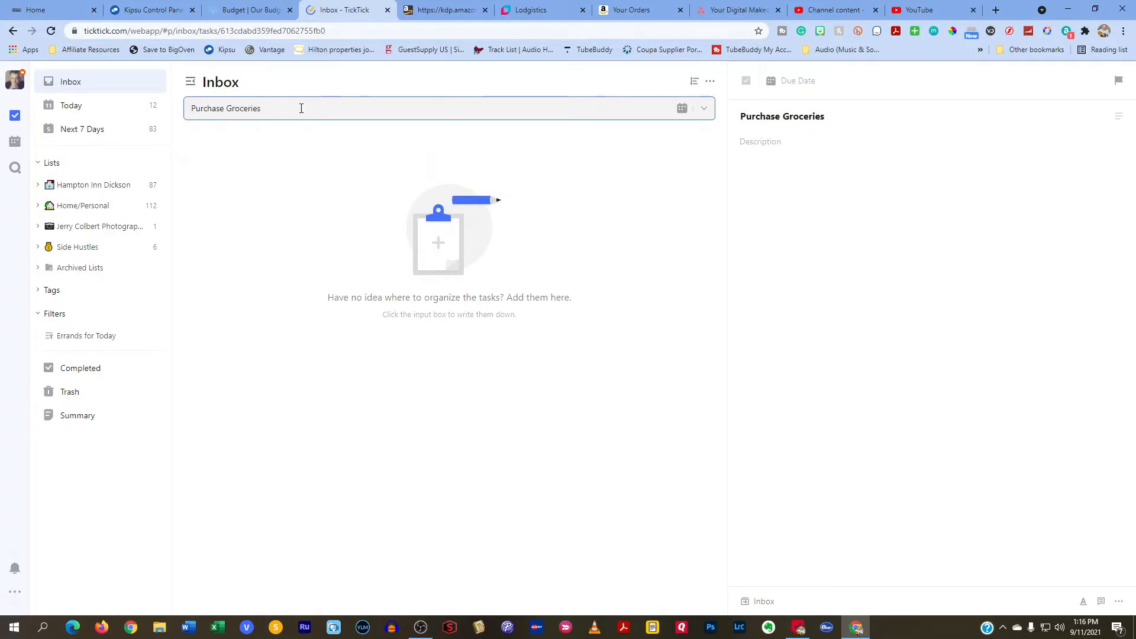
key(Enter)
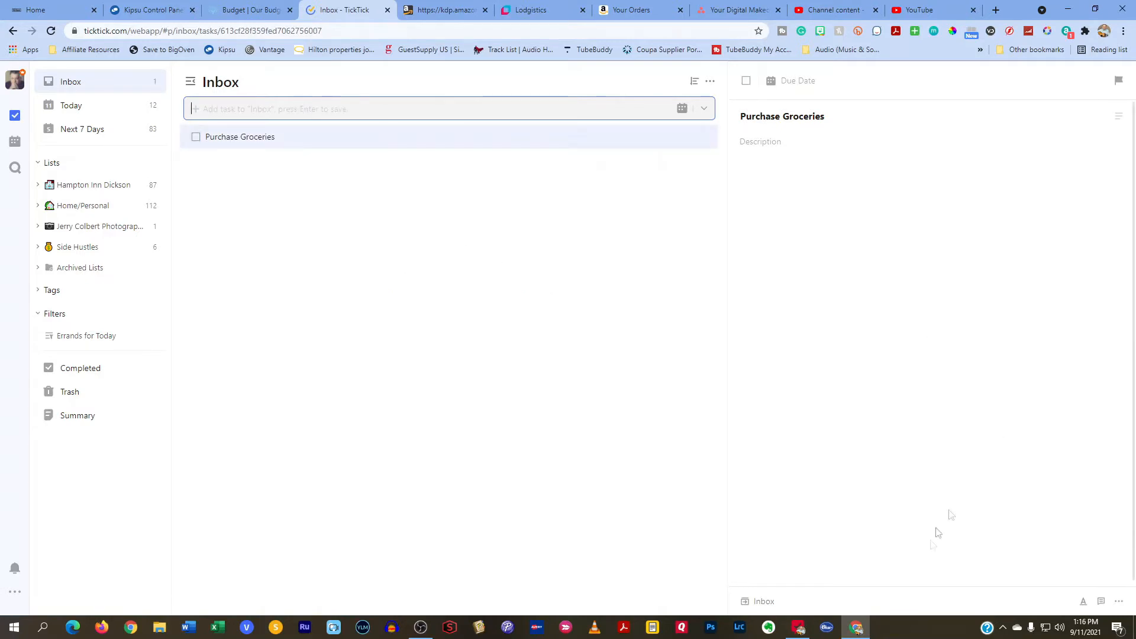
click(764, 601)
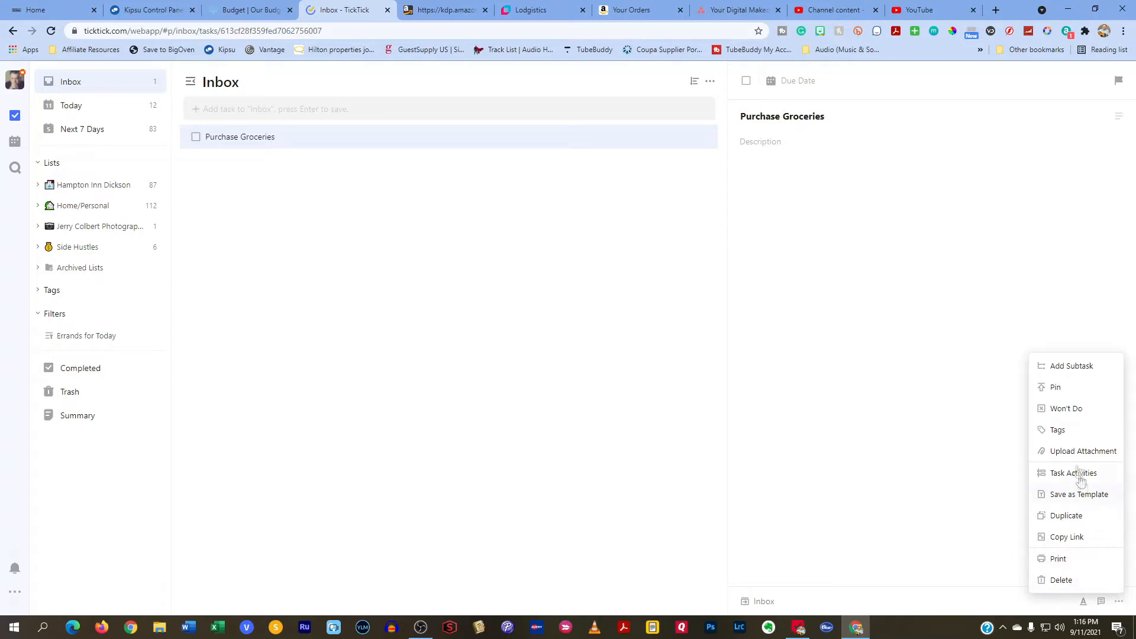
click(1057, 429)
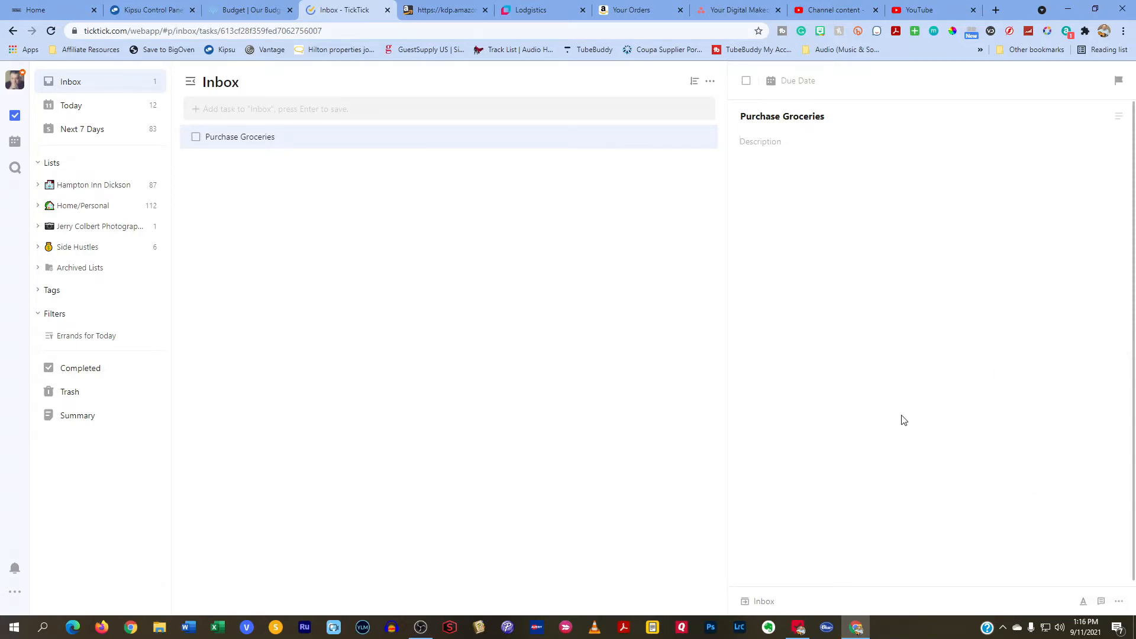
click(761, 141)
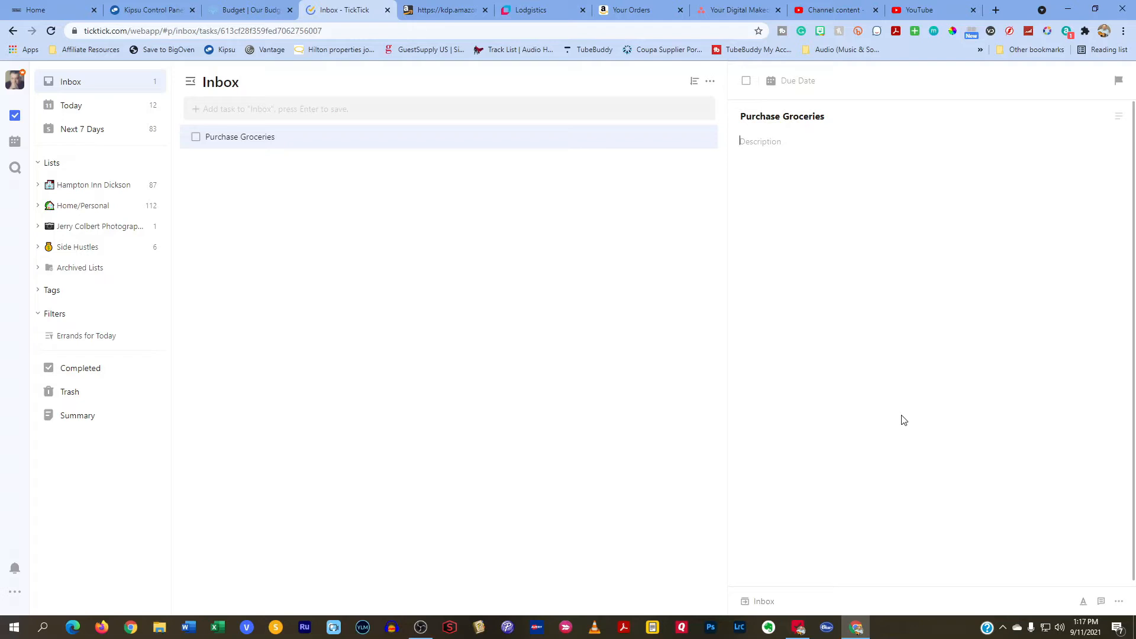
mouse_move(4, 439)
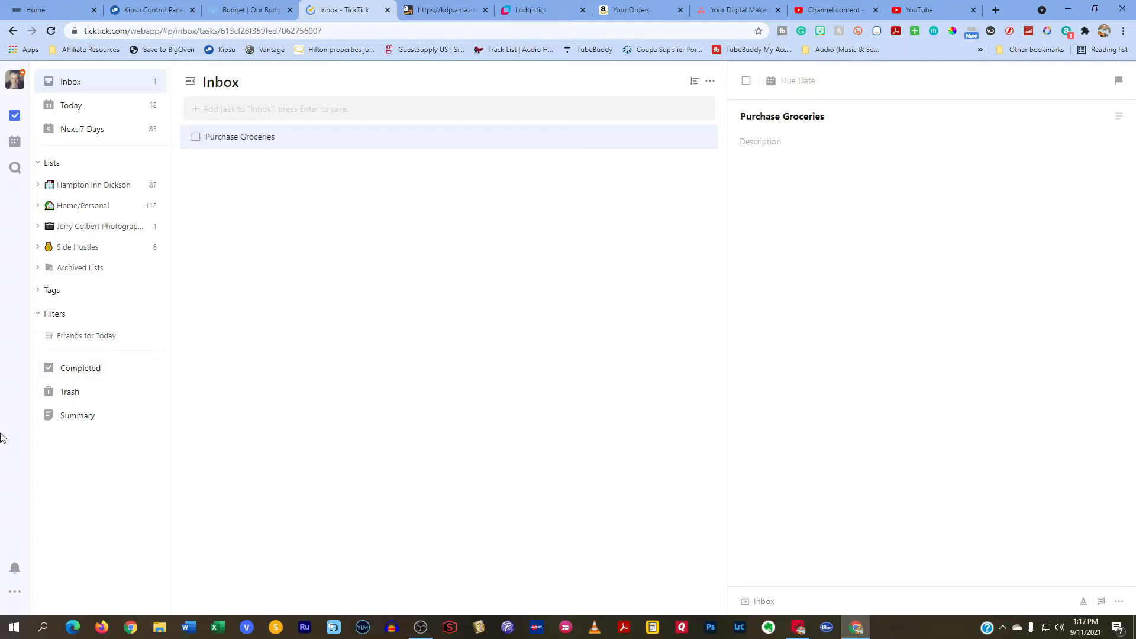
mouse_move(40, 298)
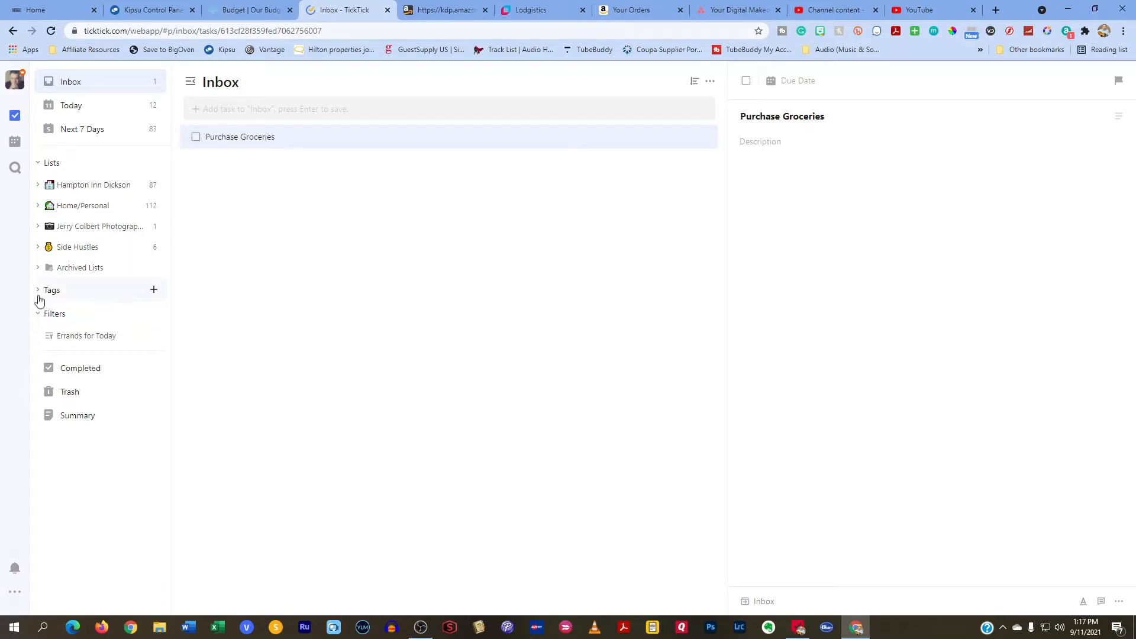
click(52, 290)
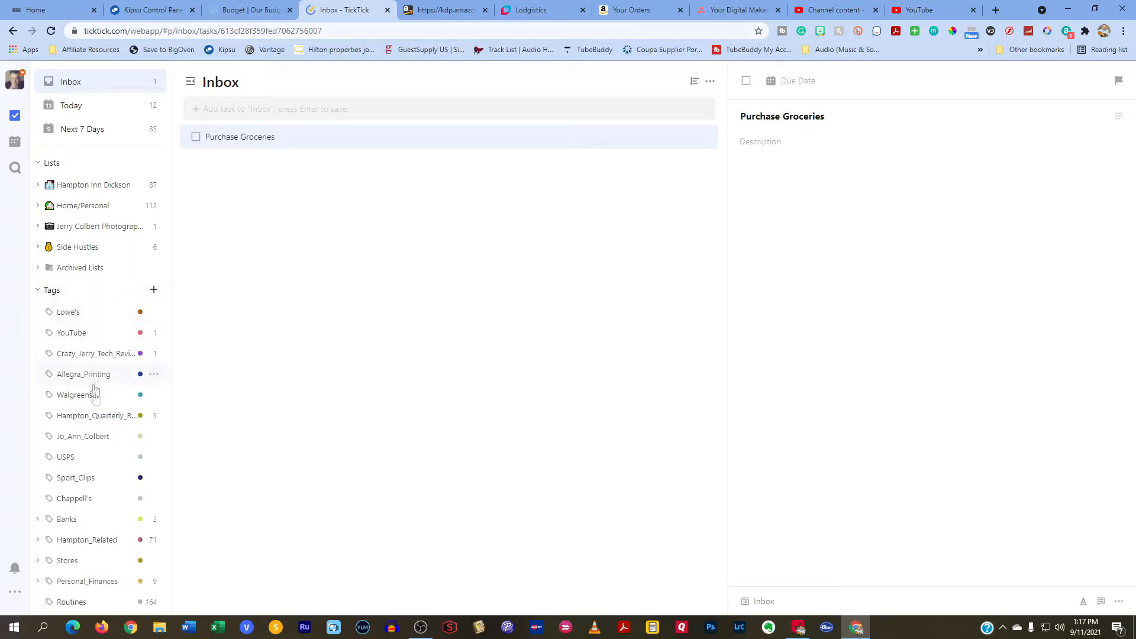
scroll(down, 3)
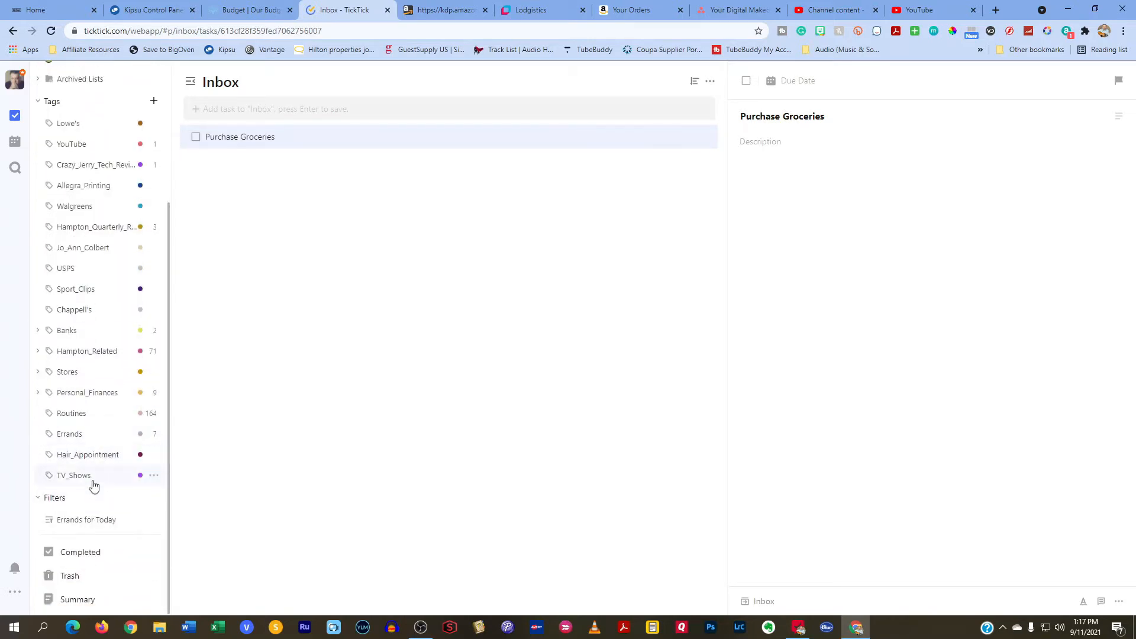
scroll(up, 3)
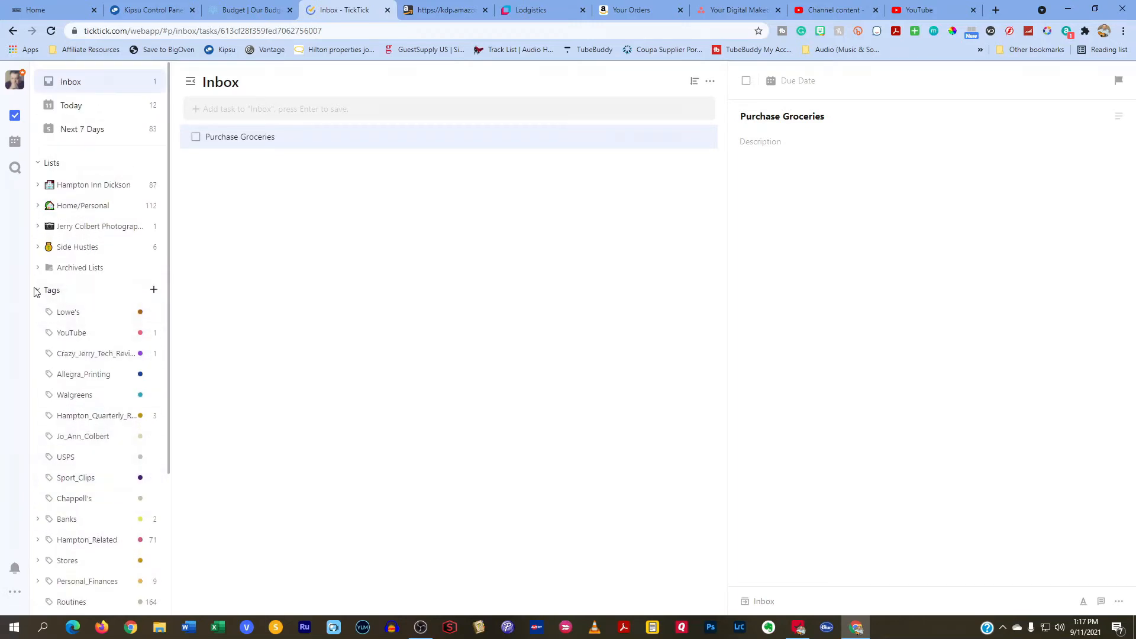
click(38, 290)
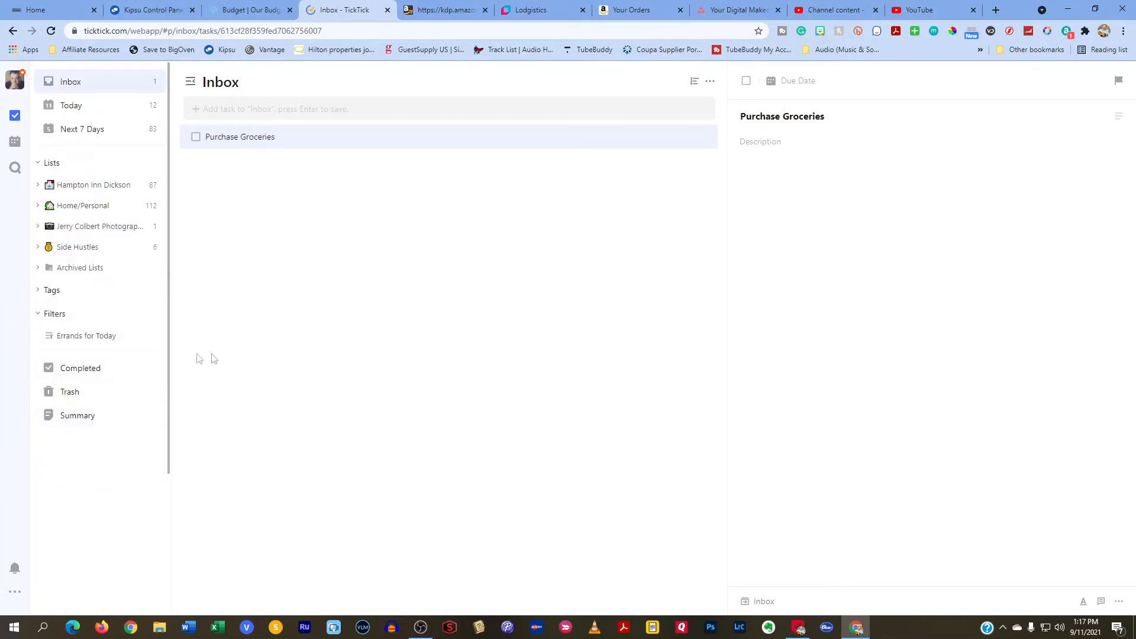
mouse_move(267, 371)
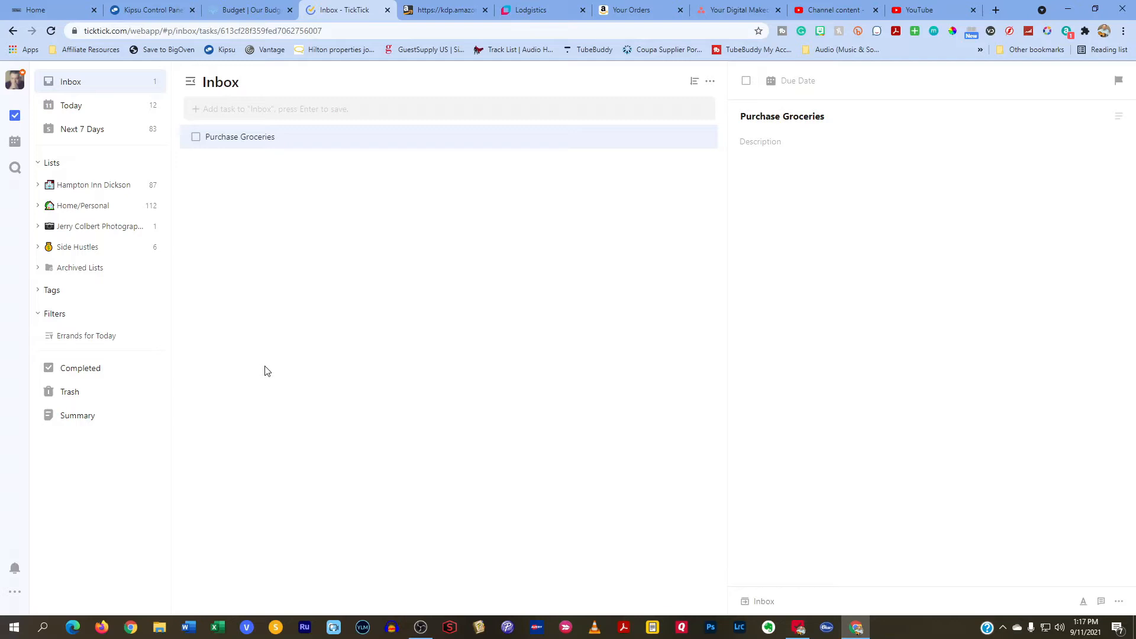
mouse_move(385, 333)
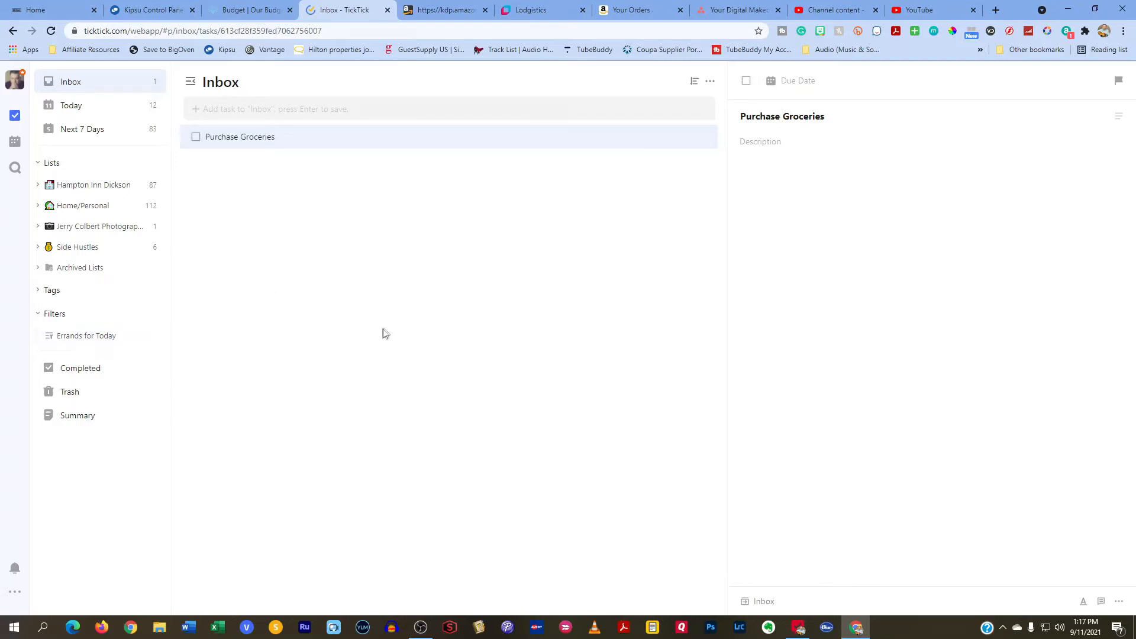
Expand the Tags section in the left sidebar to list existing tags.
click(38, 290)
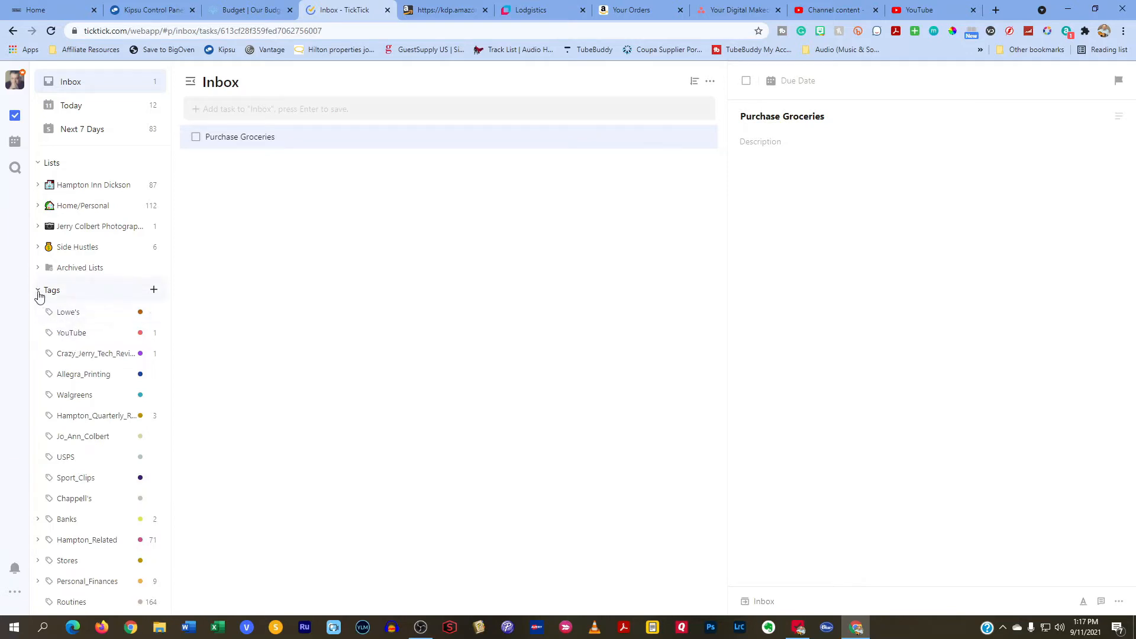
click(38, 290)
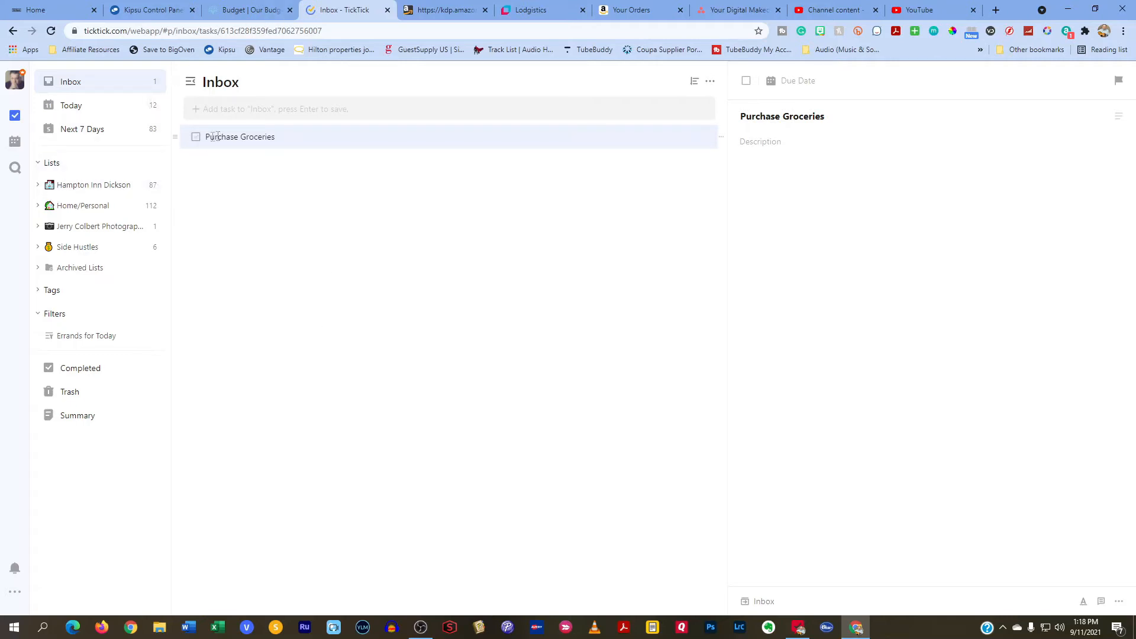
mouse_move(289, 143)
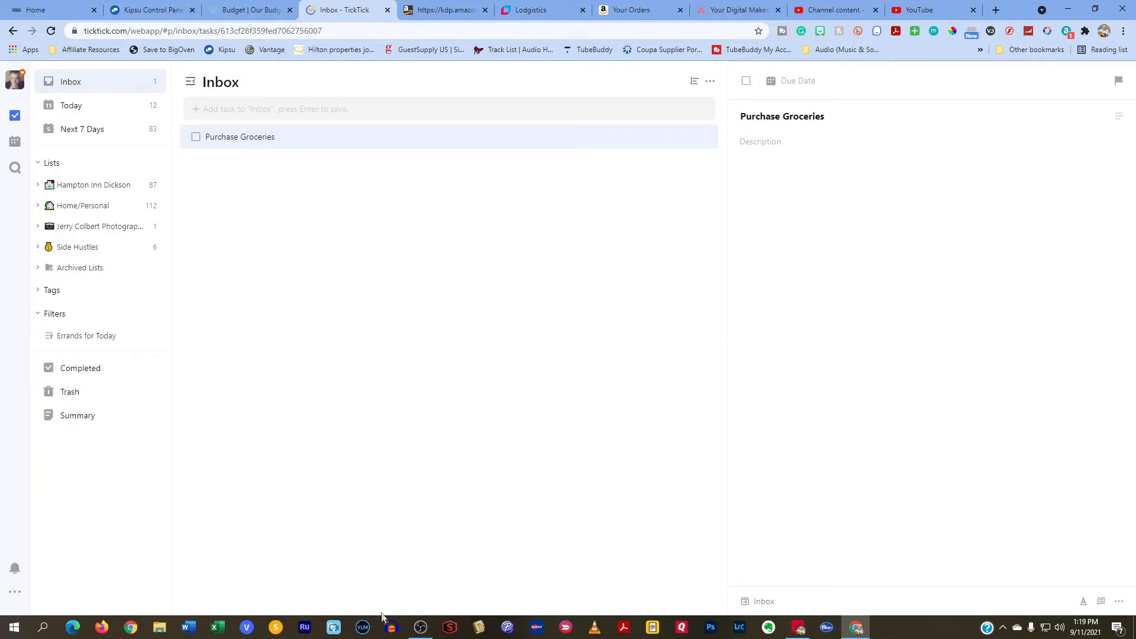
Open the More options menu for the Purchase Groceries task.
click(760, 141)
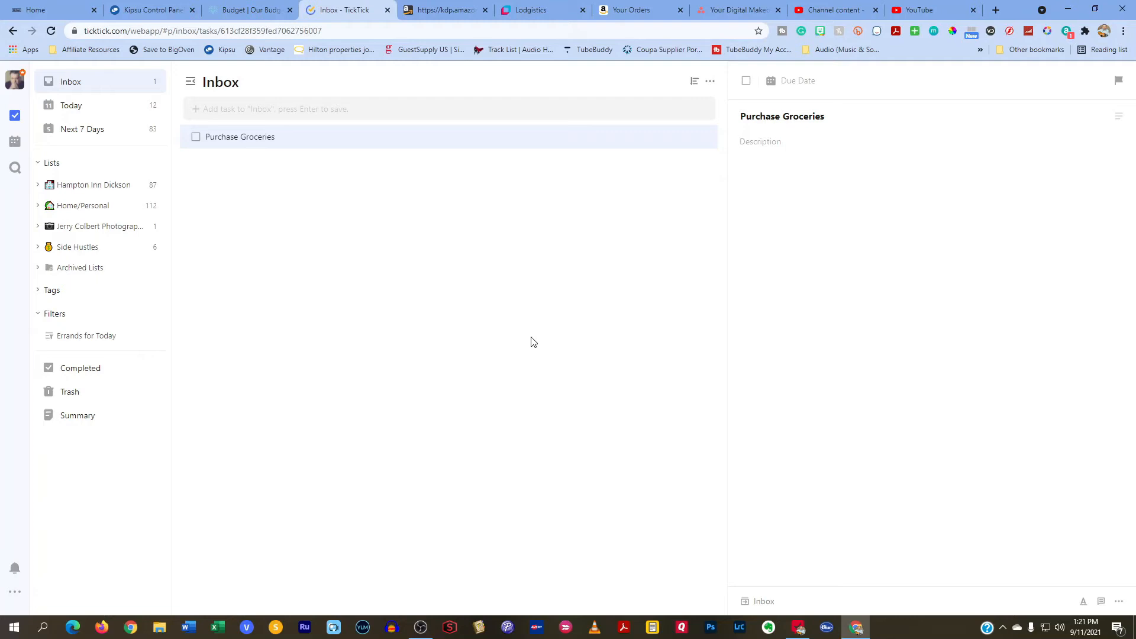
click(759, 141)
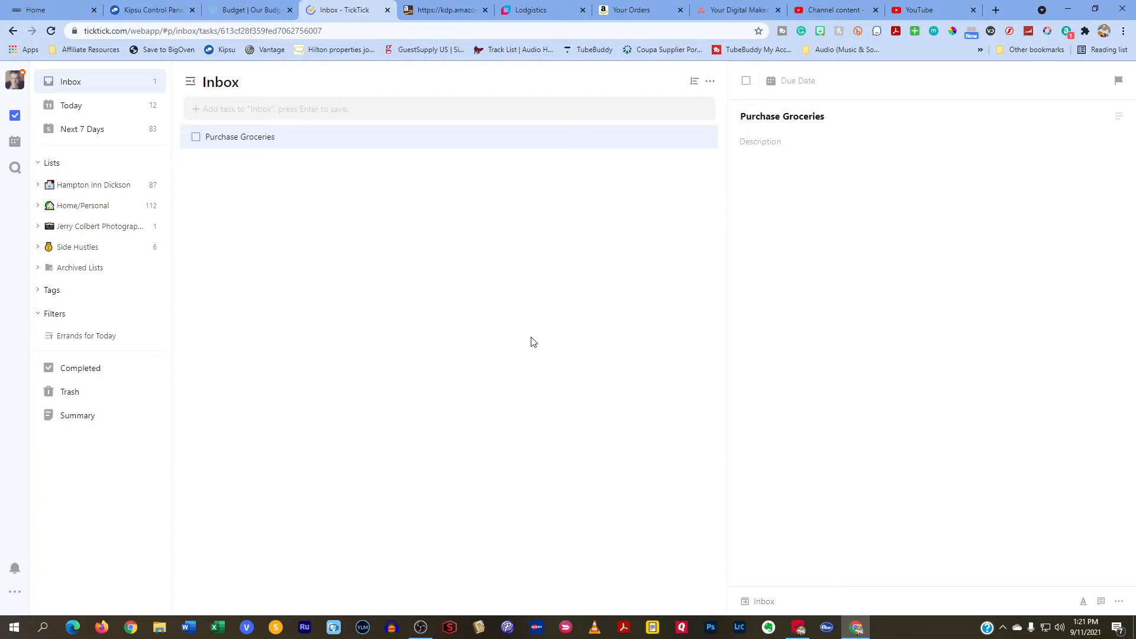
click(760, 142)
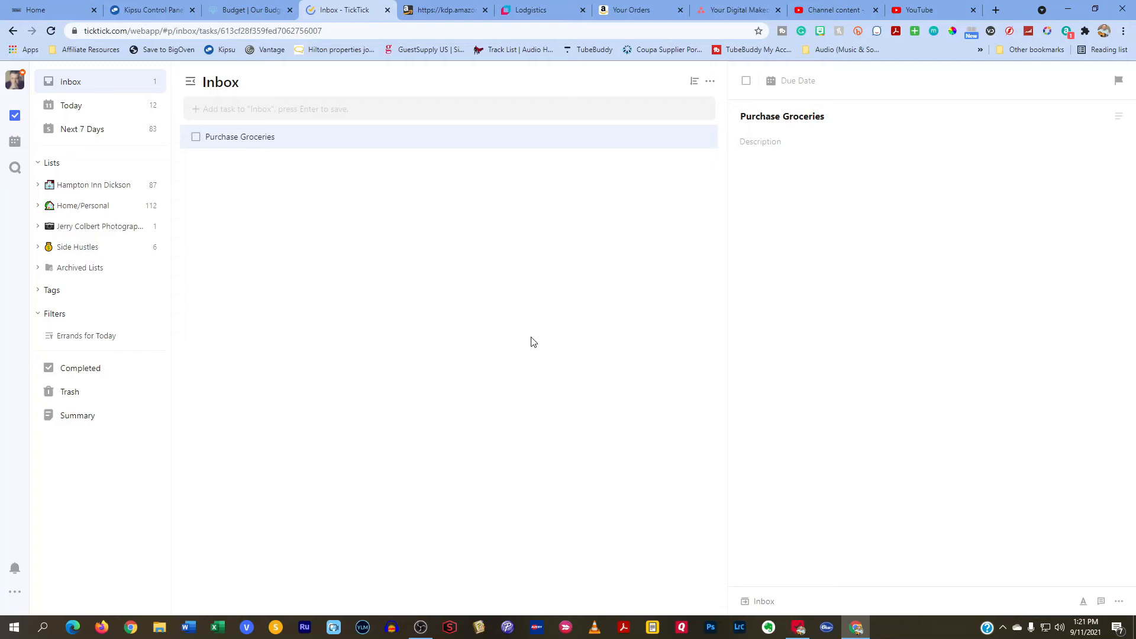
click(761, 141)
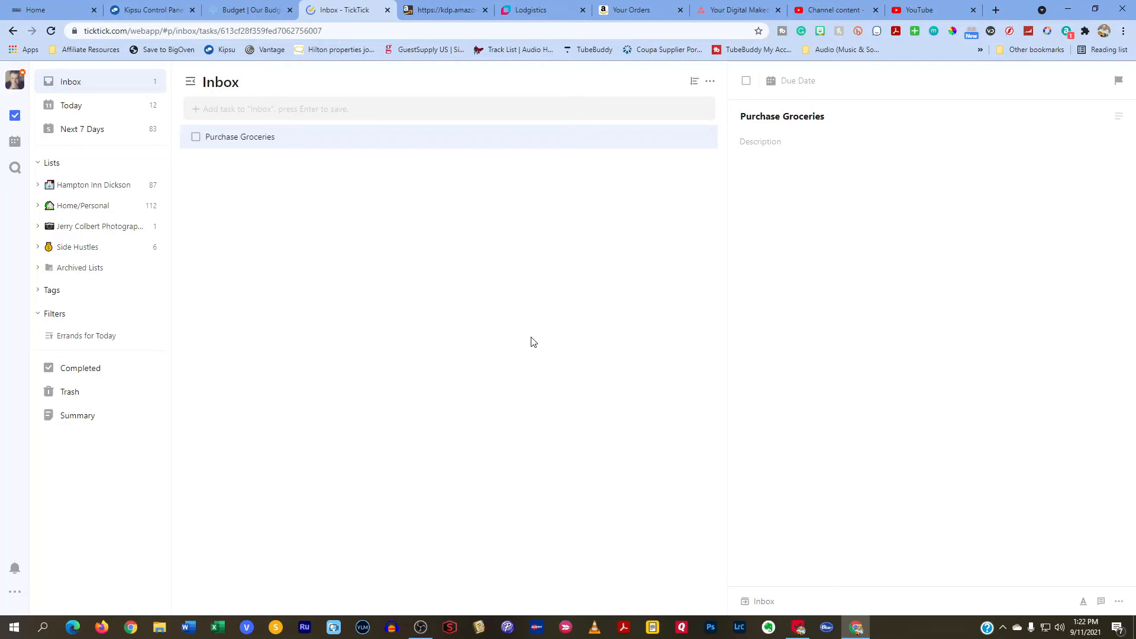
click(759, 141)
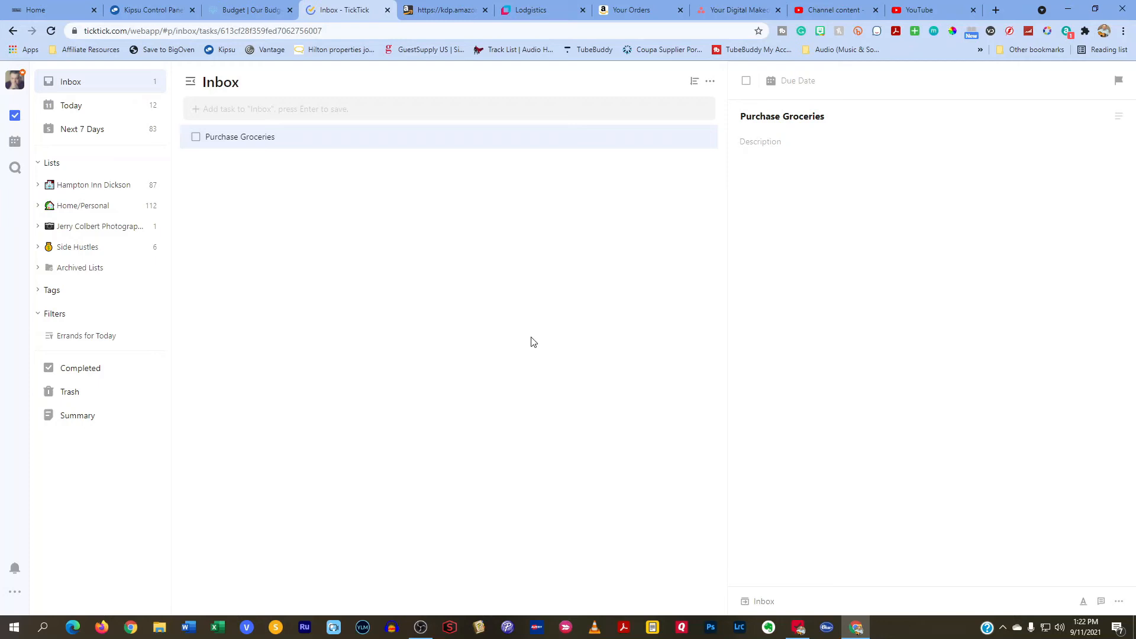
click(760, 141)
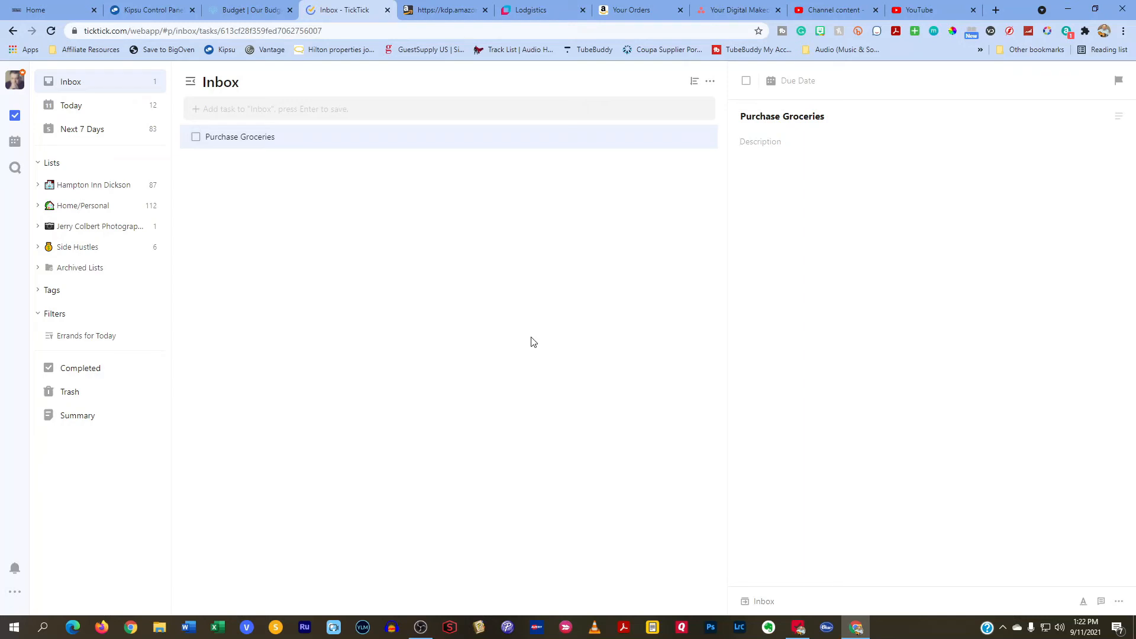
mouse_move(440, 82)
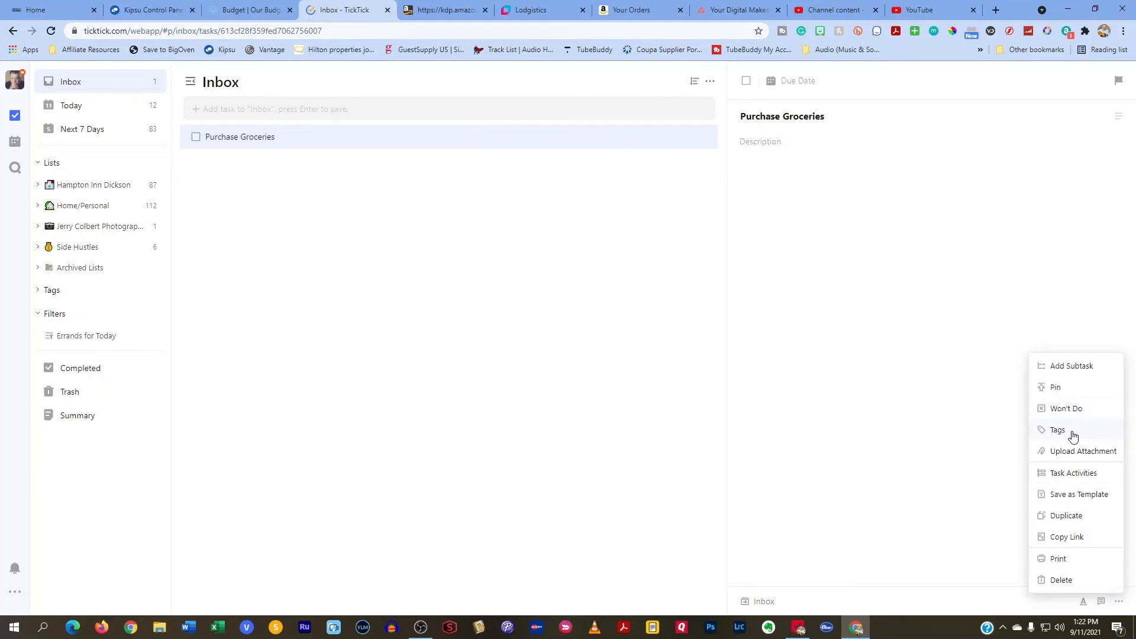
Dismiss the More options menu without applying any action.
click(851, 473)
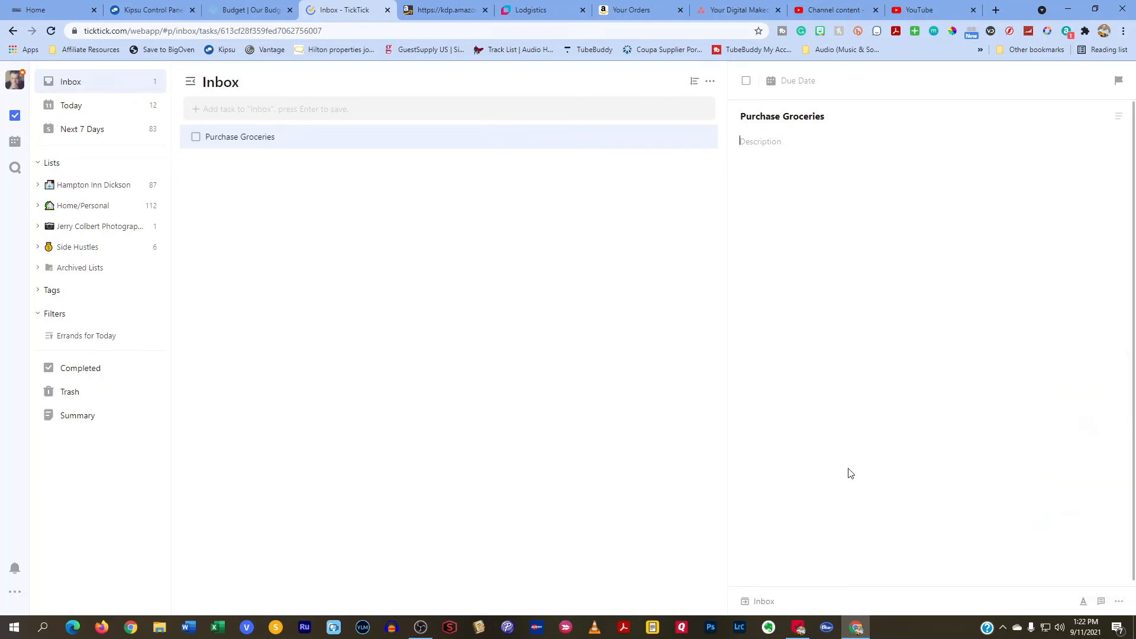
mouse_move(856, 466)
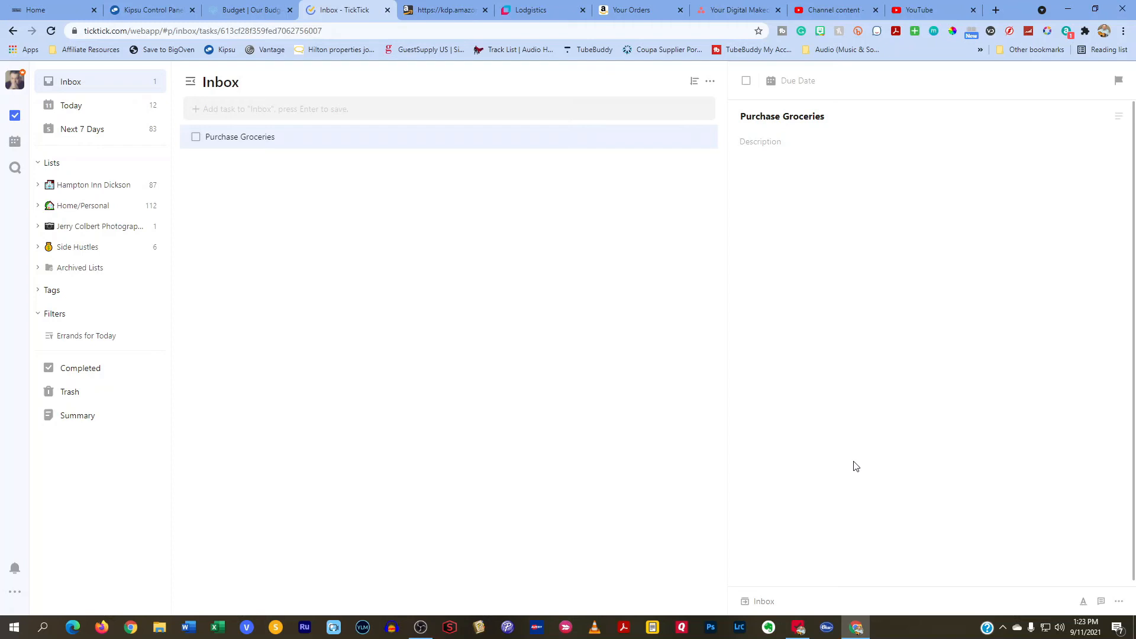
click(760, 141)
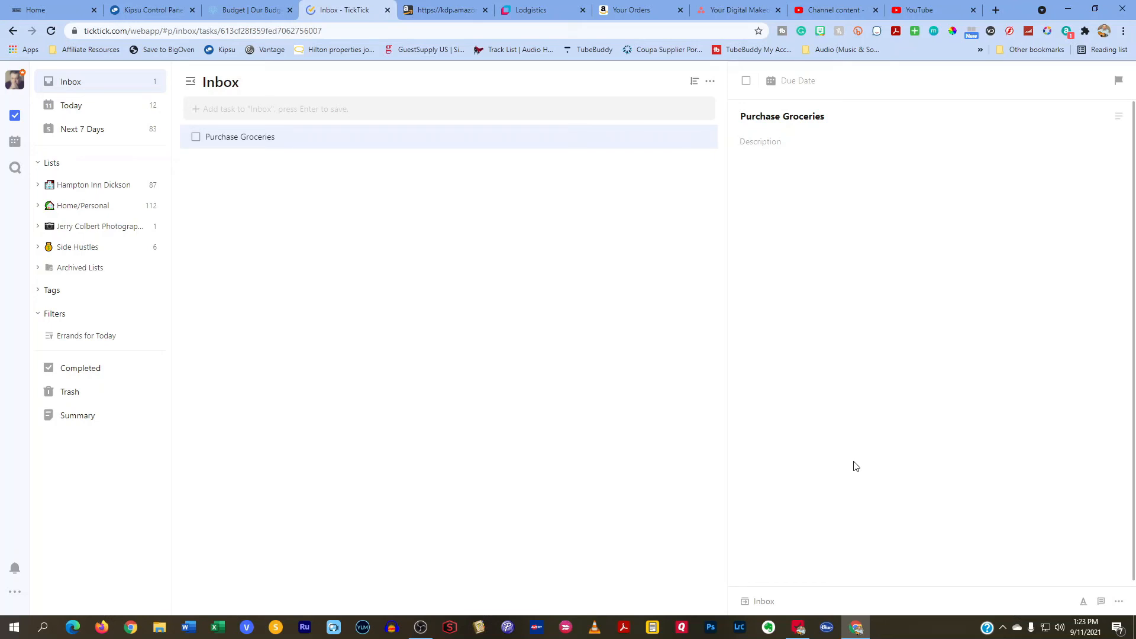
click(761, 141)
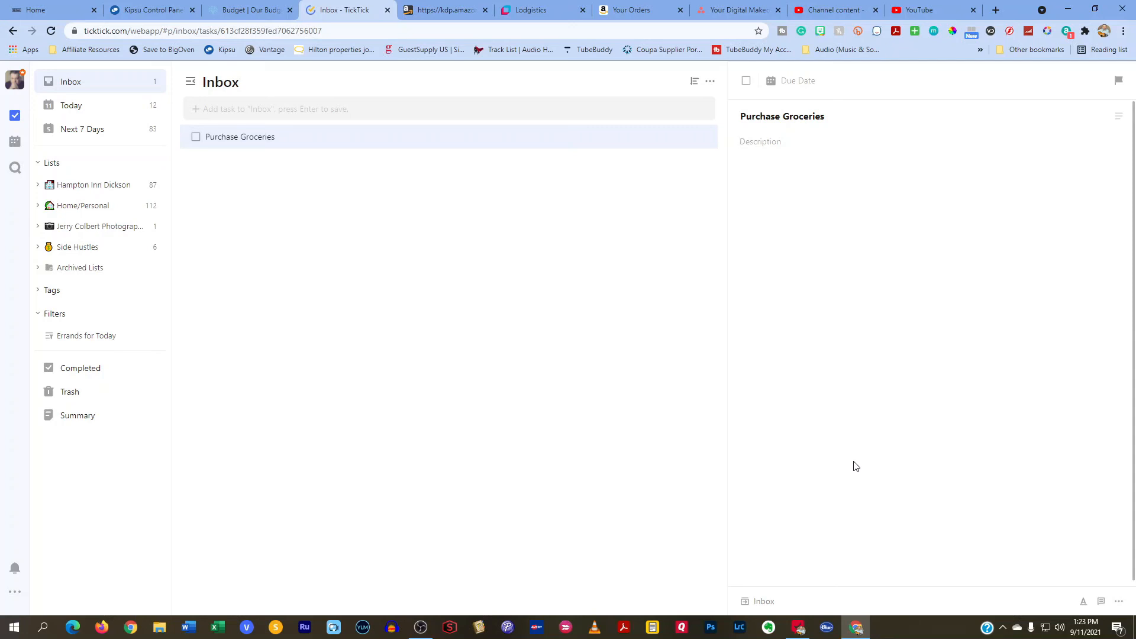
click(760, 141)
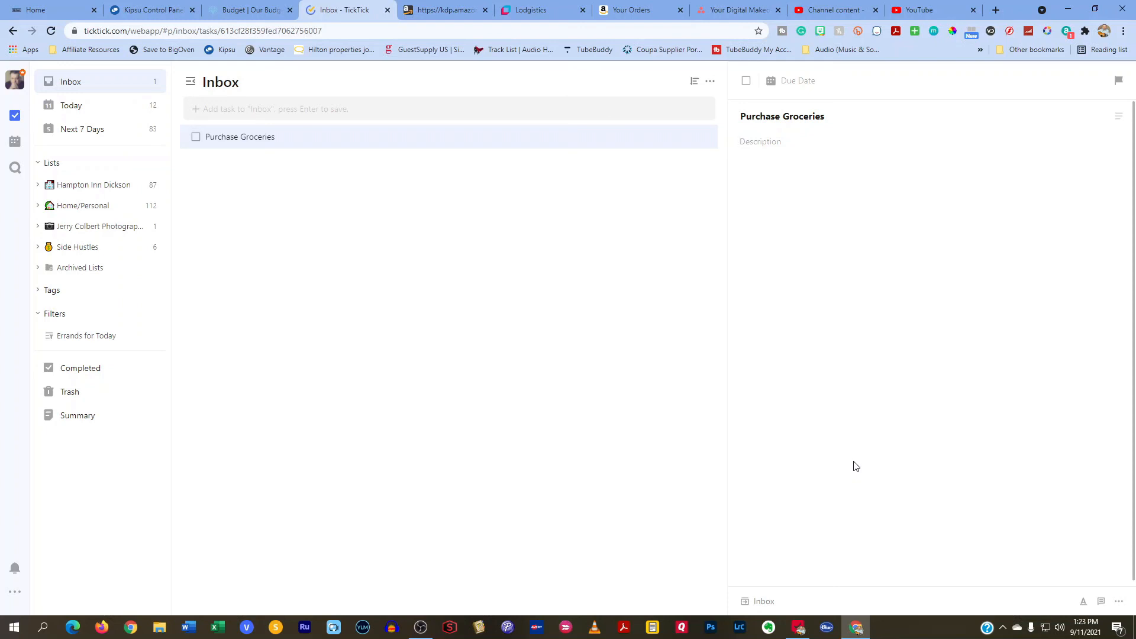
click(760, 141)
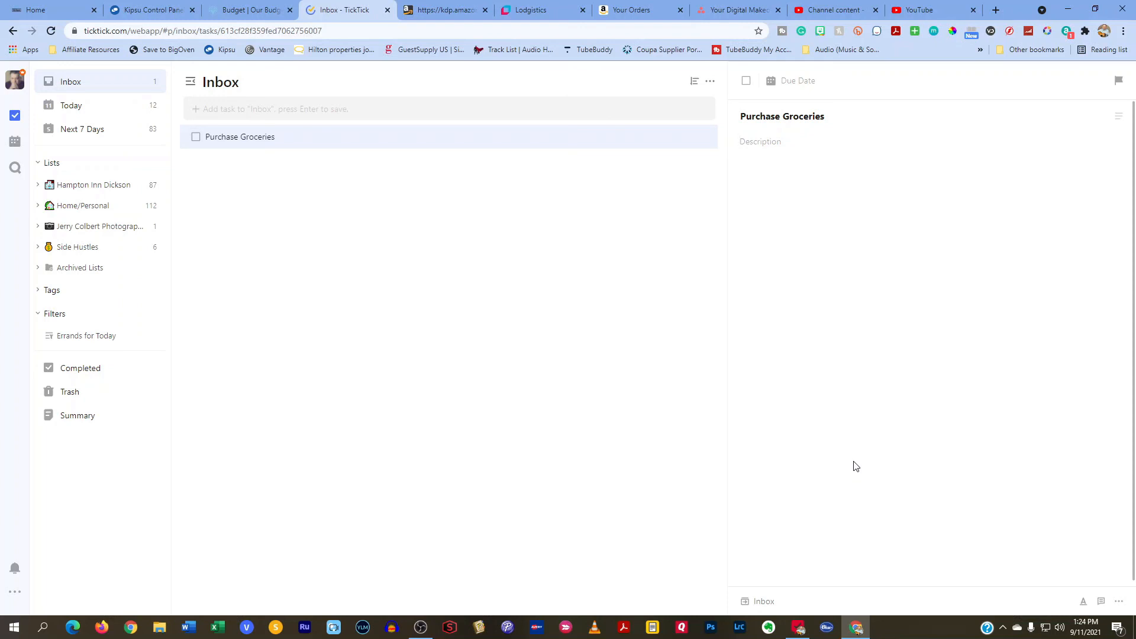
click(760, 142)
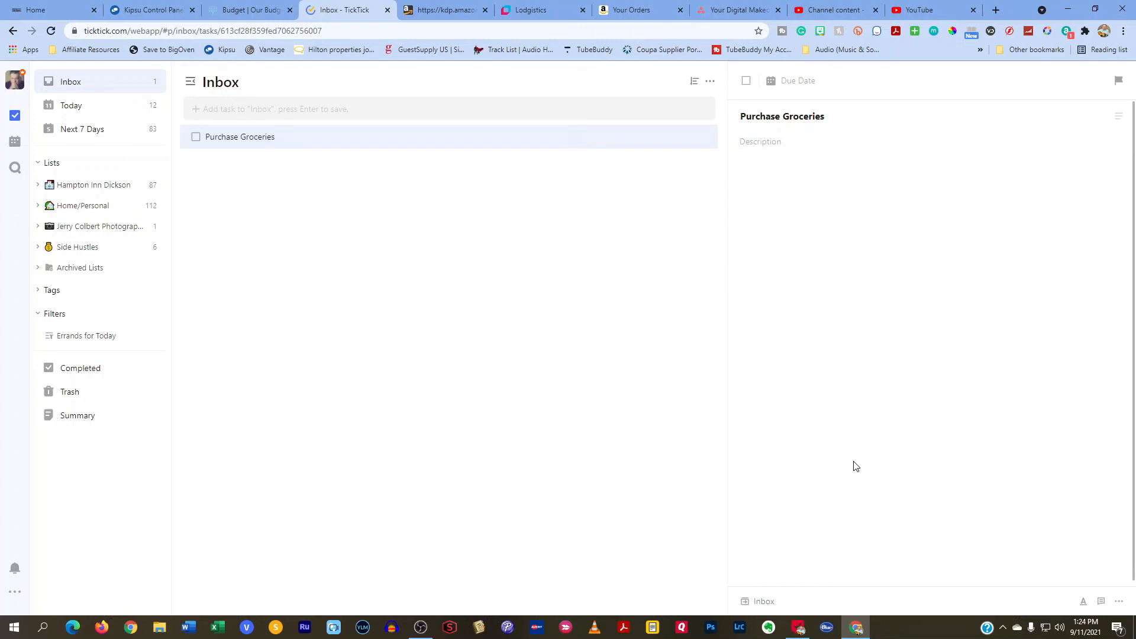
click(760, 142)
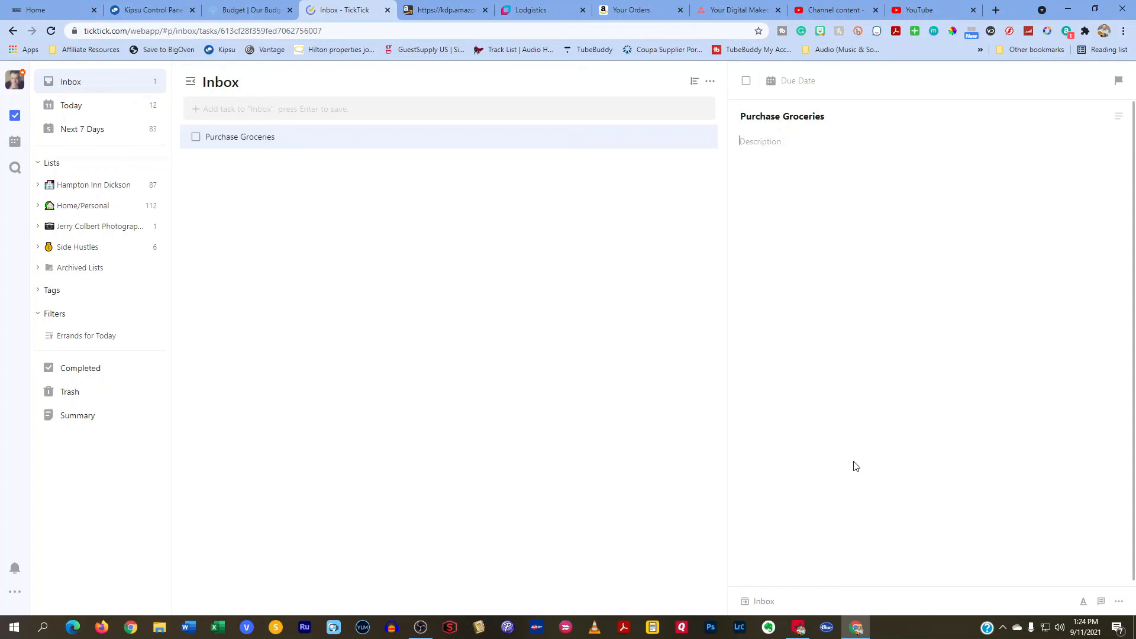